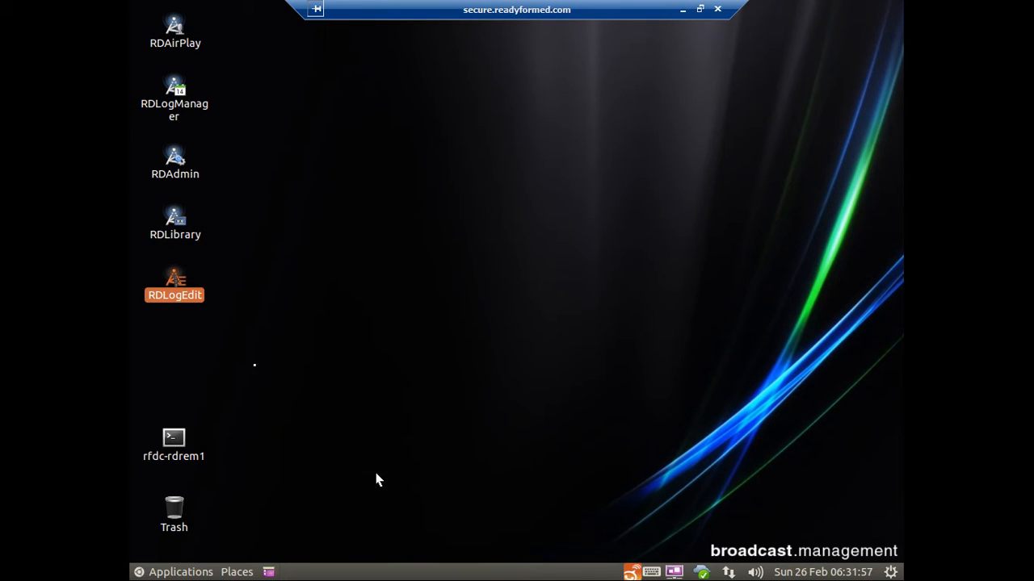
mouse_move(238, 315)
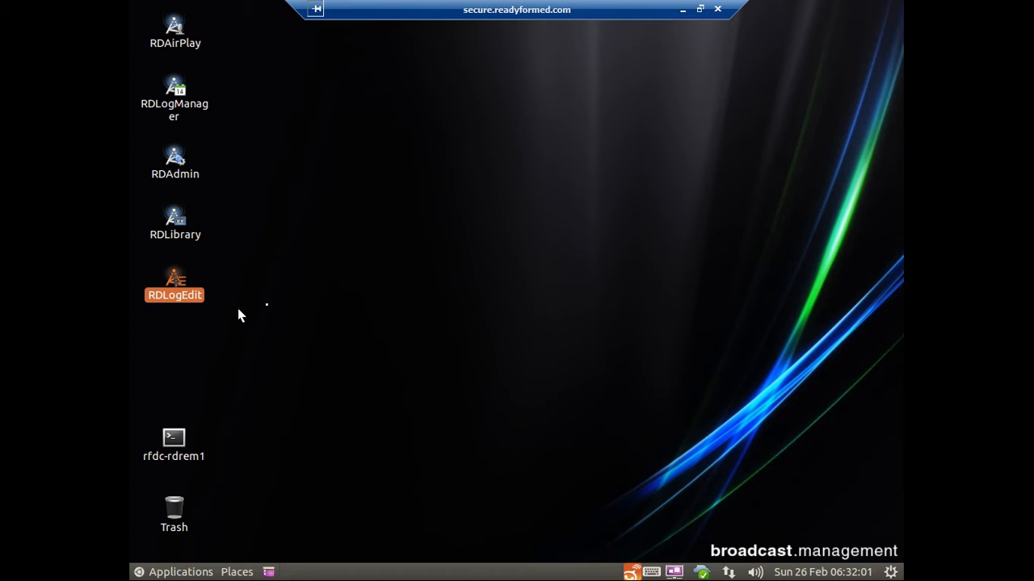
mouse_move(186, 302)
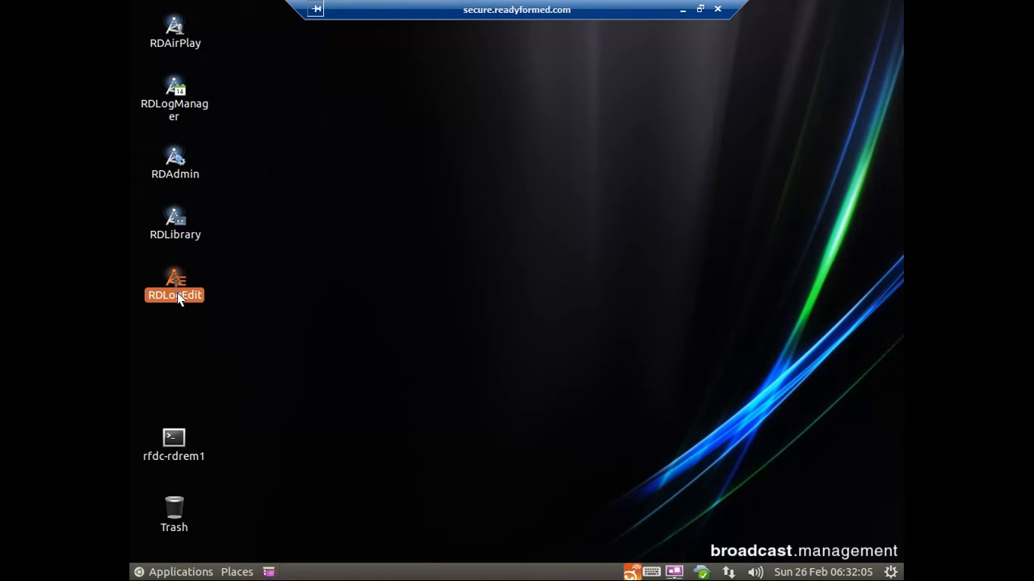
Step: Launch RDLogEdit, move its window up, and select the 2016_12_24 On Air log
double_click(174, 278)
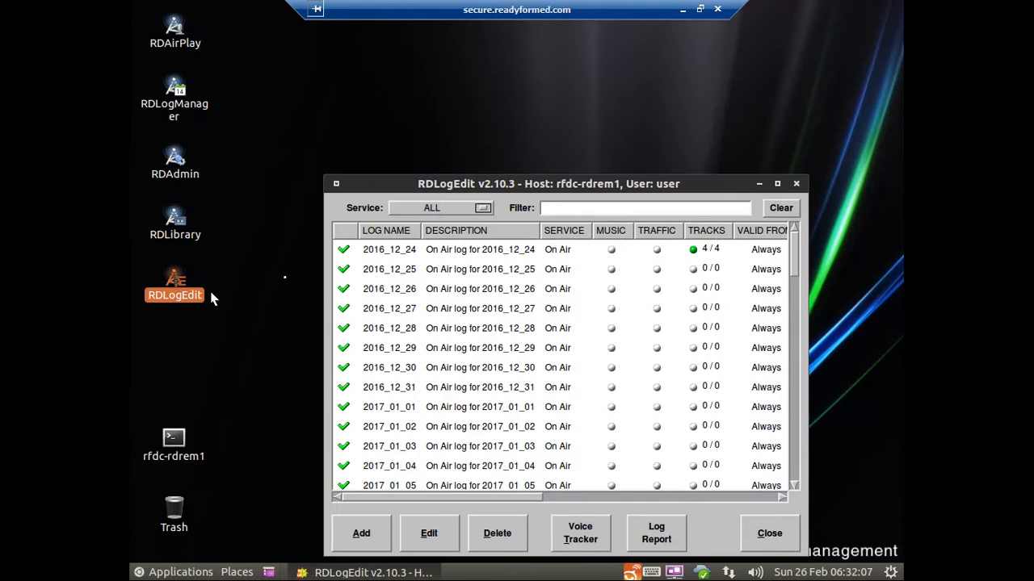
left_click_drag(548, 183, 514, 99)
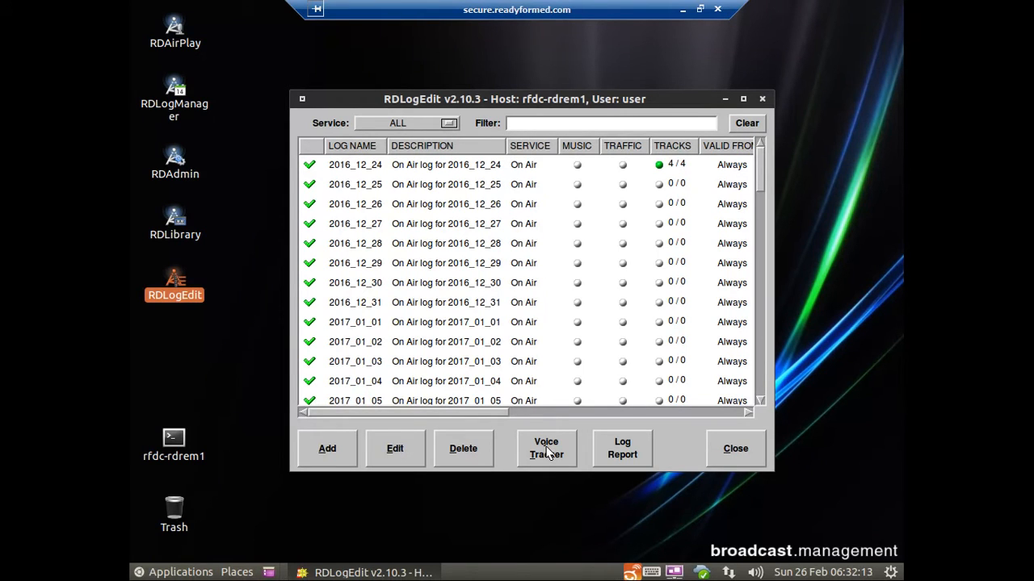
left_click(446, 164)
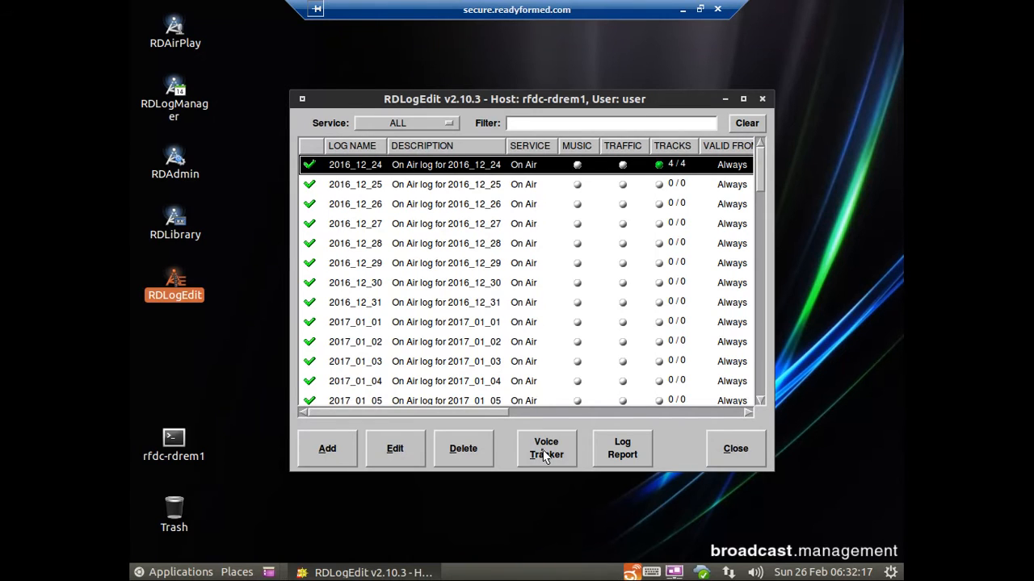
Step: Open the Voice Tracker on the 2016_12_24 log and line up on People Hold On
left_click(546, 448)
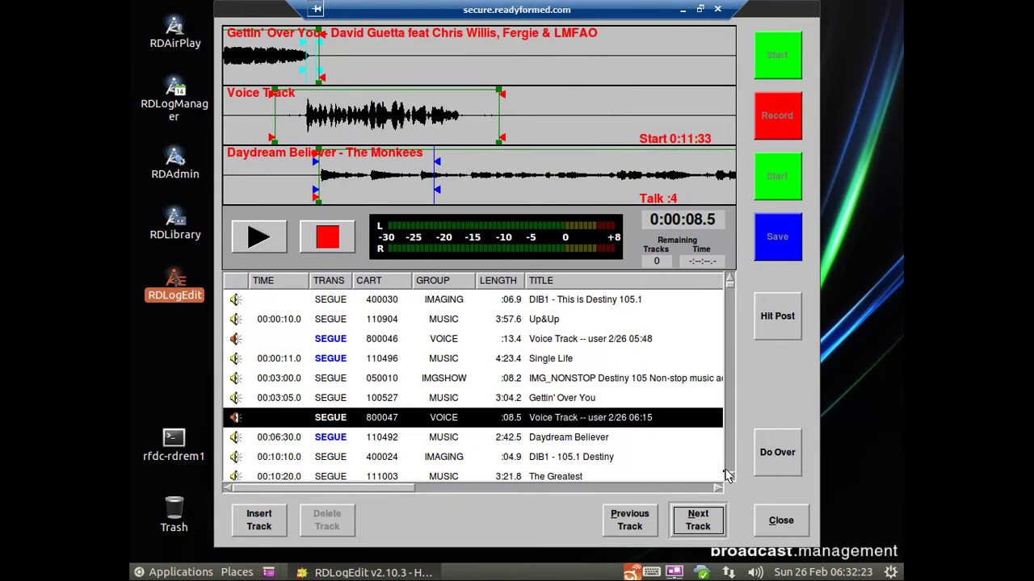
scroll("down", 3)
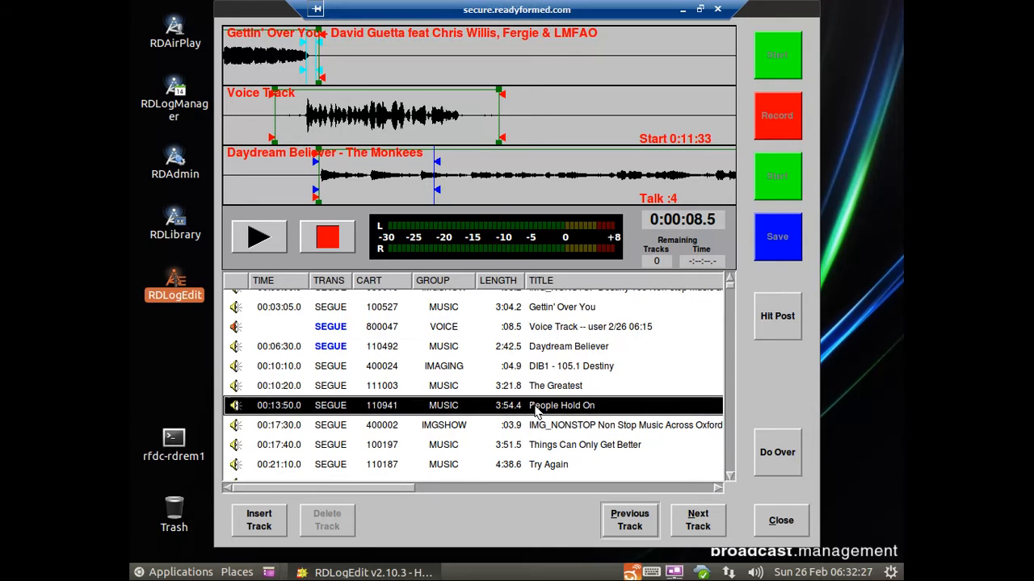
left_click(697, 520)
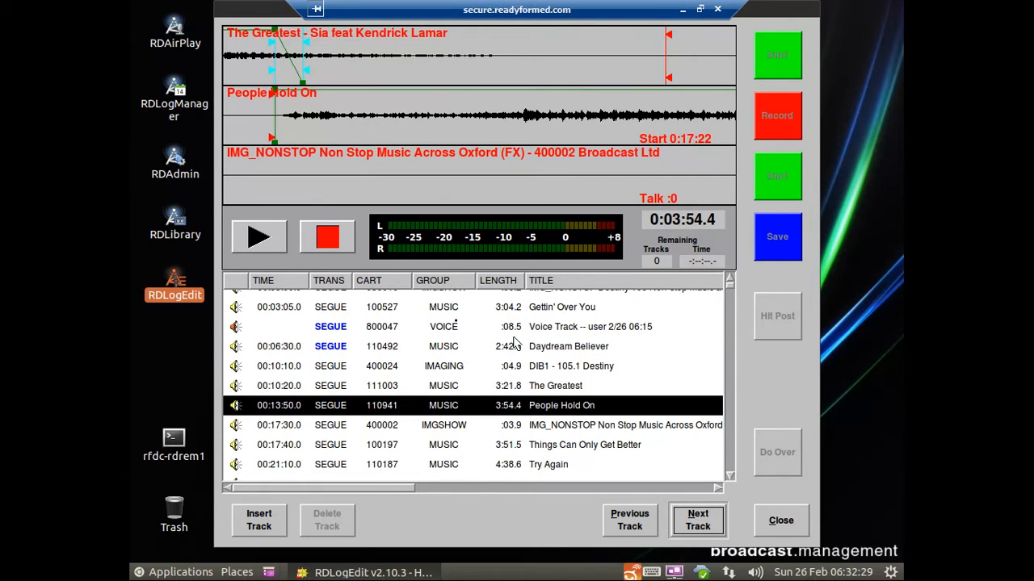
left_click(259, 236)
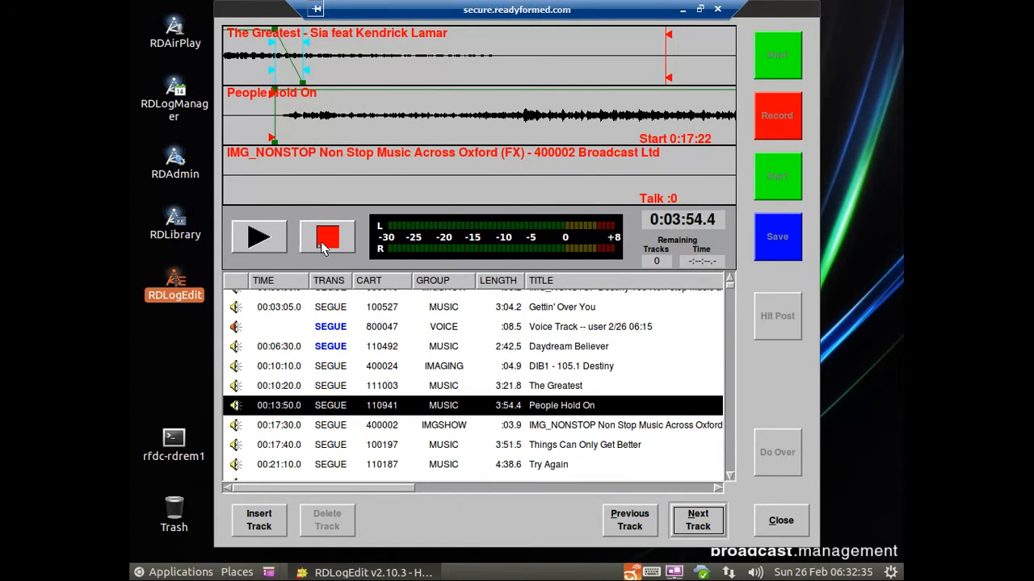
mouse_move(260, 520)
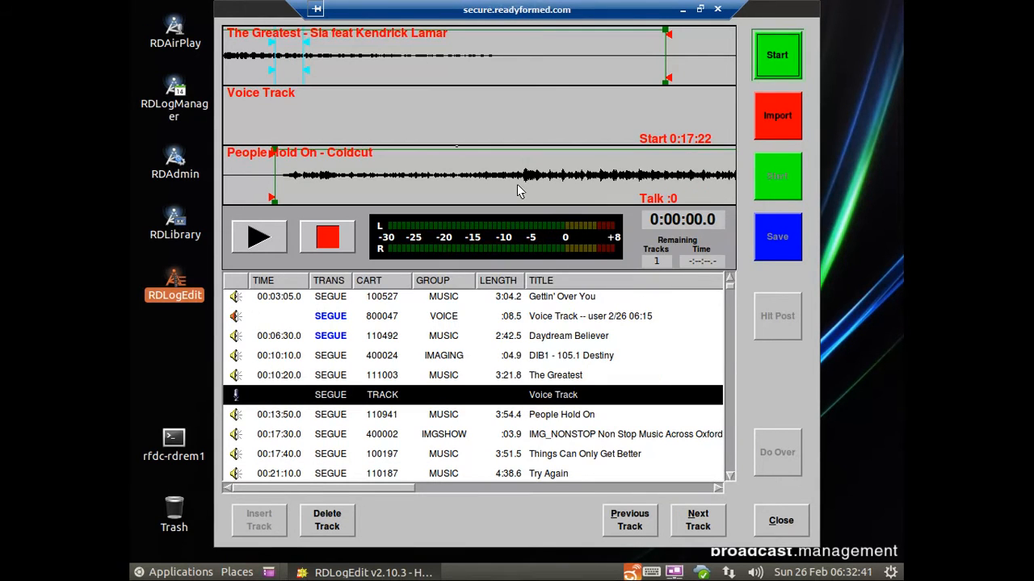
mouse_move(667, 204)
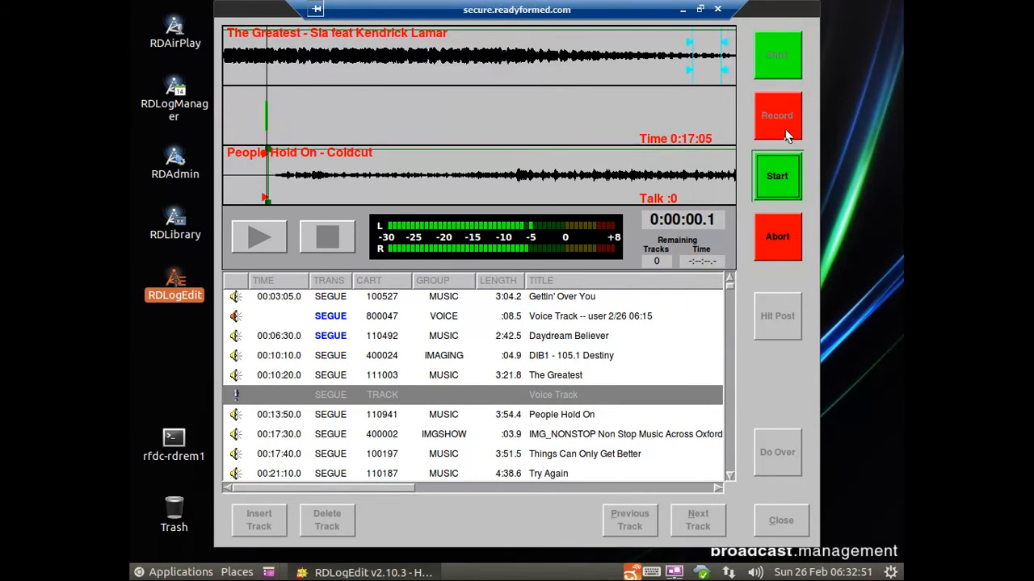
Step: Record a 17.2-second voice track over The Greatest into People Hold On (cart 800048)
left_click(776, 175)
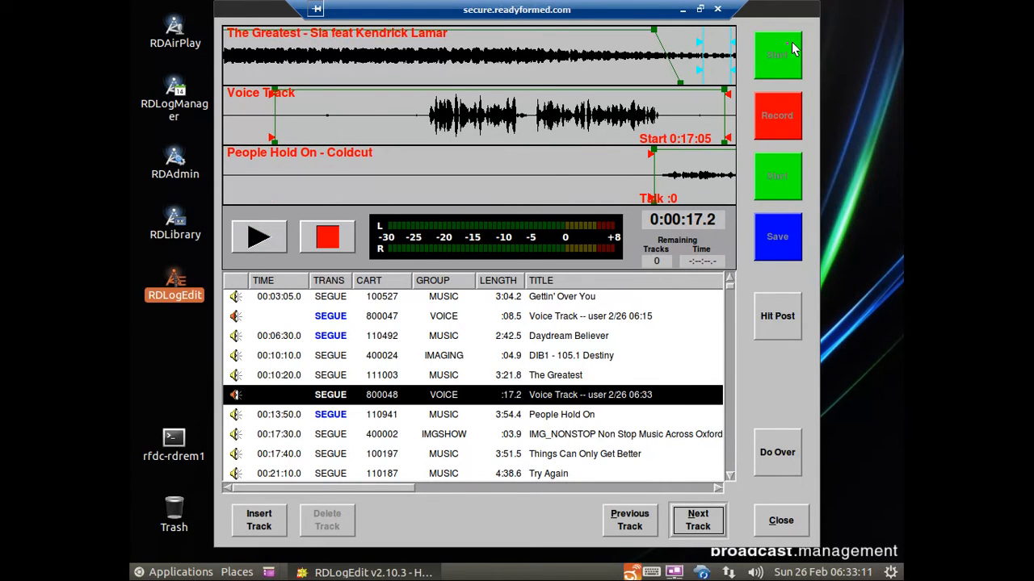
mouse_move(787, 75)
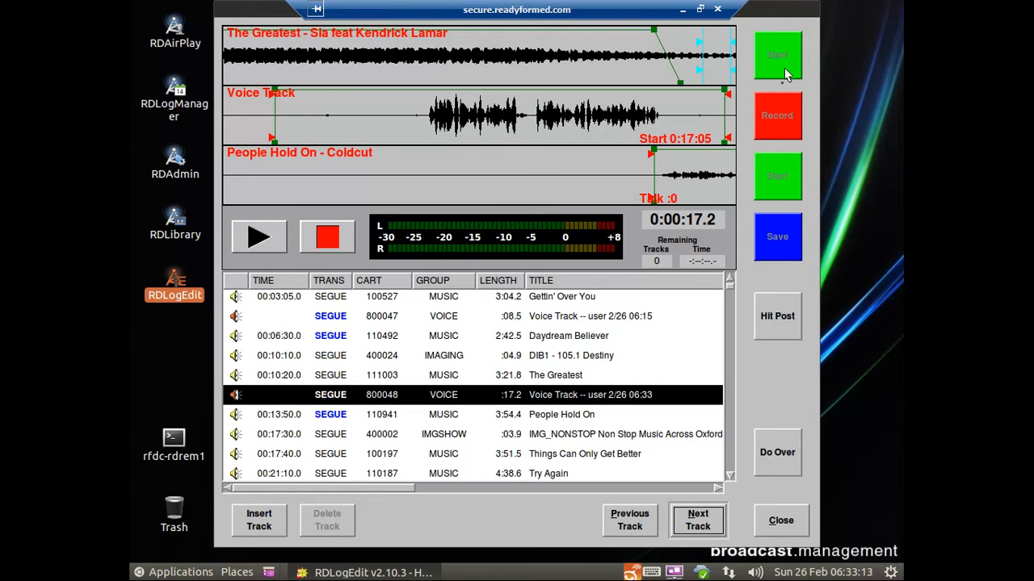
mouse_move(778, 114)
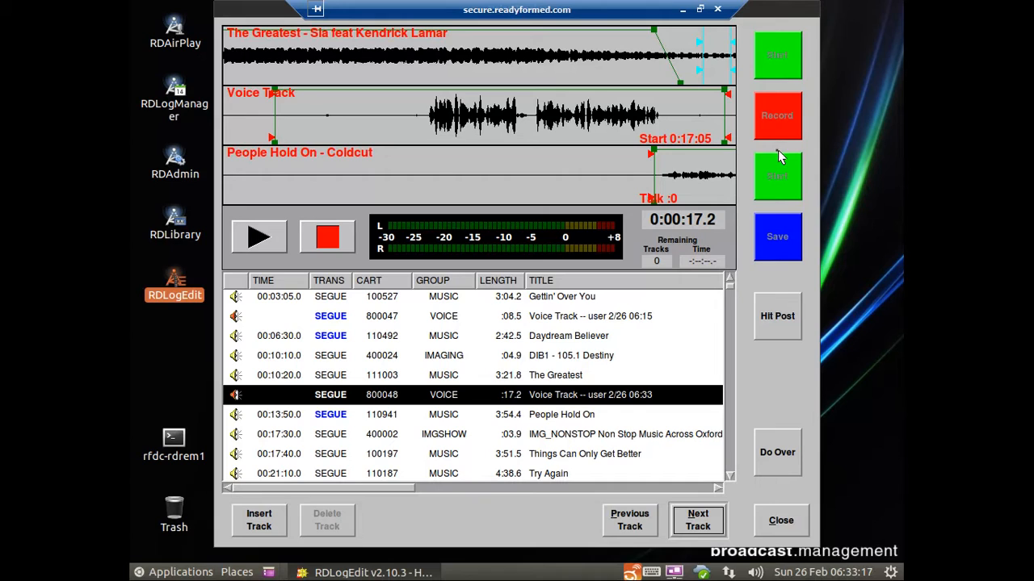
mouse_move(777, 178)
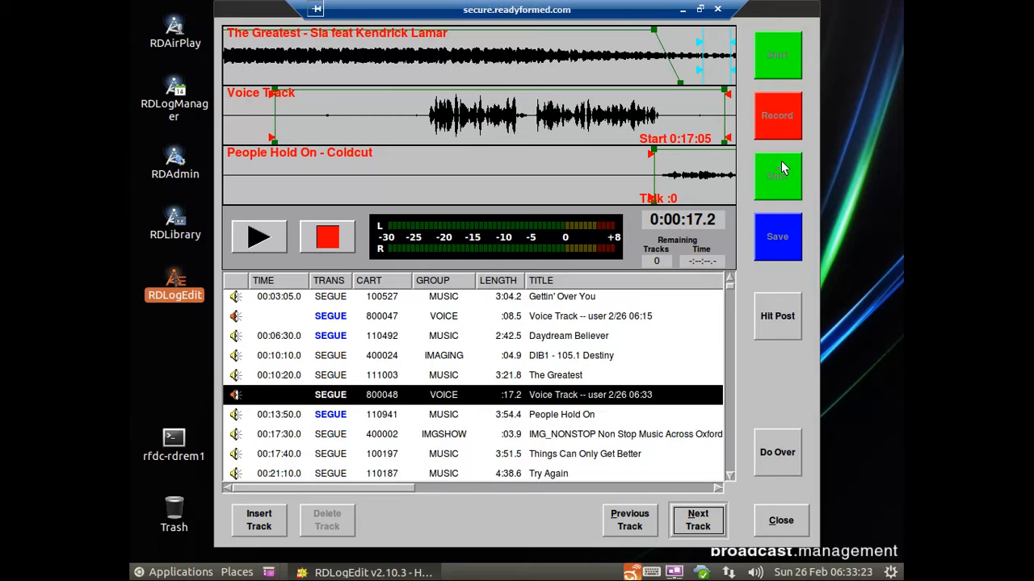
mouse_move(787, 251)
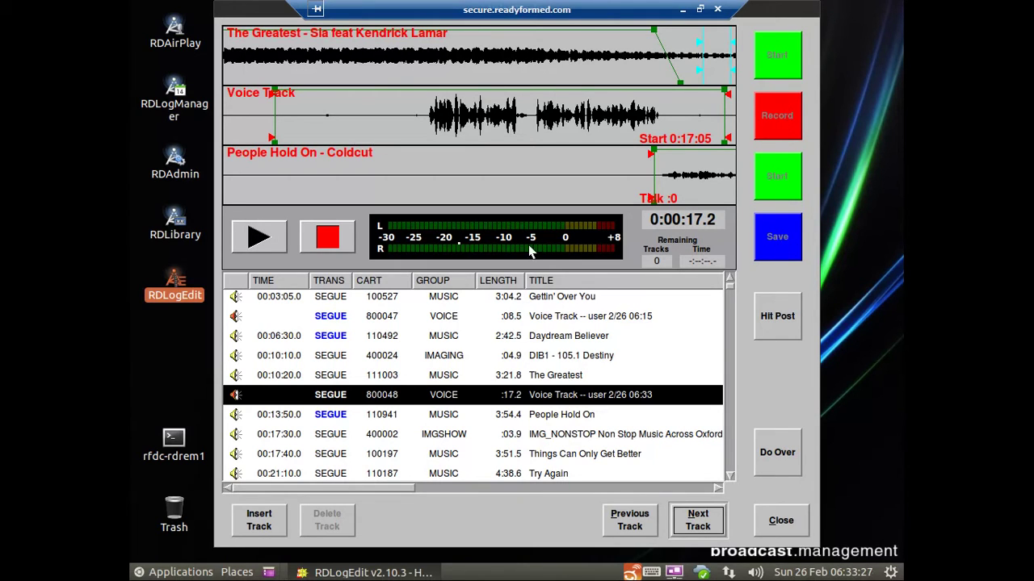
Step: Play back the 17.2-second voice track transition, then stop the preview
left_click(259, 237)
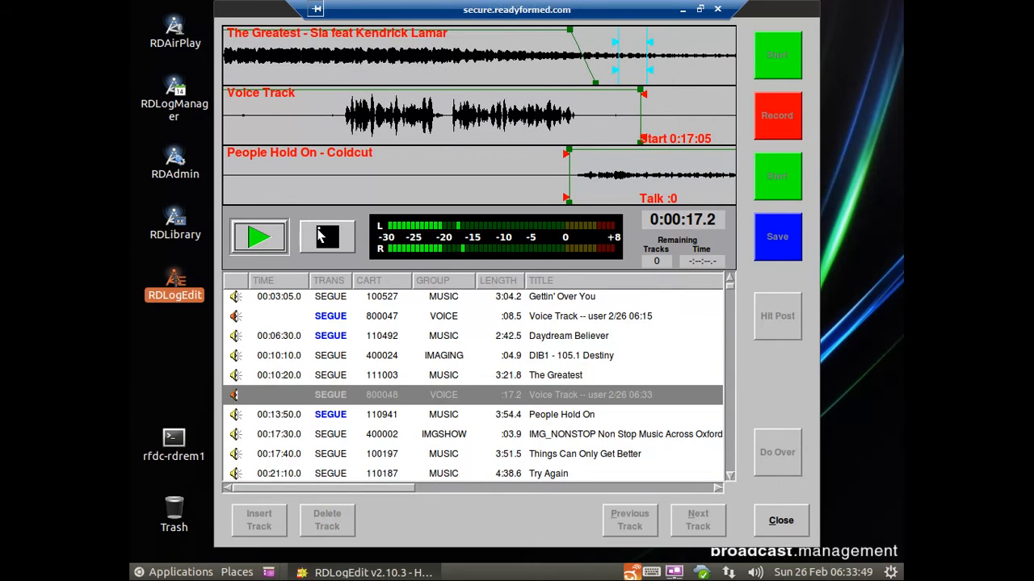
left_click(259, 237)
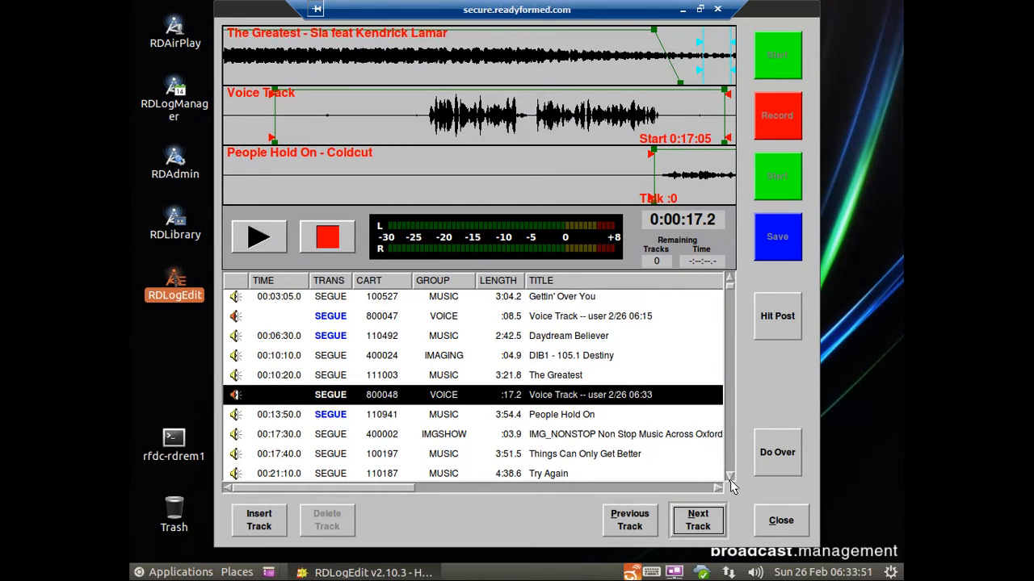
Step: Insert a voice track slot before All 'Bout The Money and preview the Drag Me Down transition
scroll("down", 3)
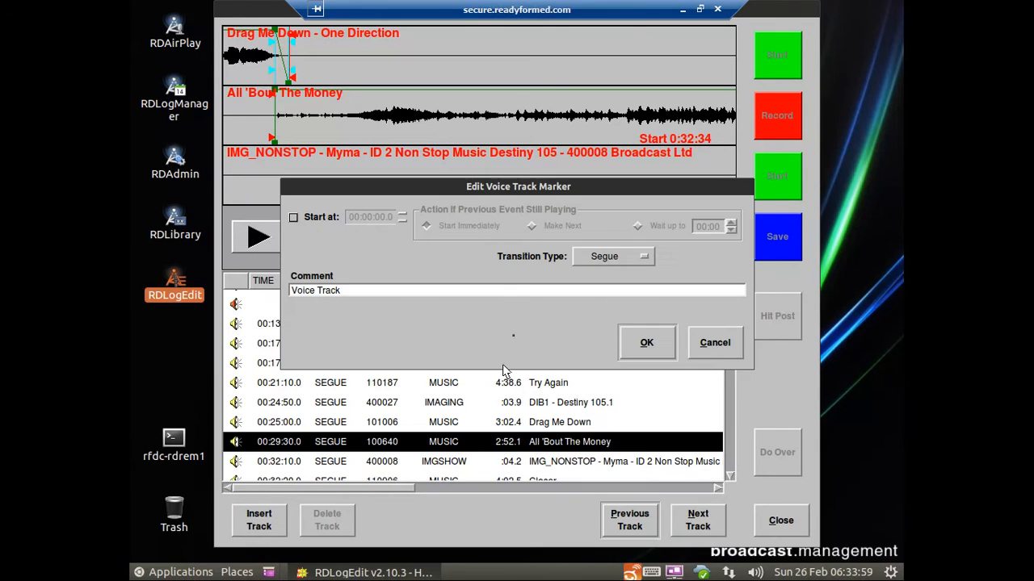
left_click(646, 342)
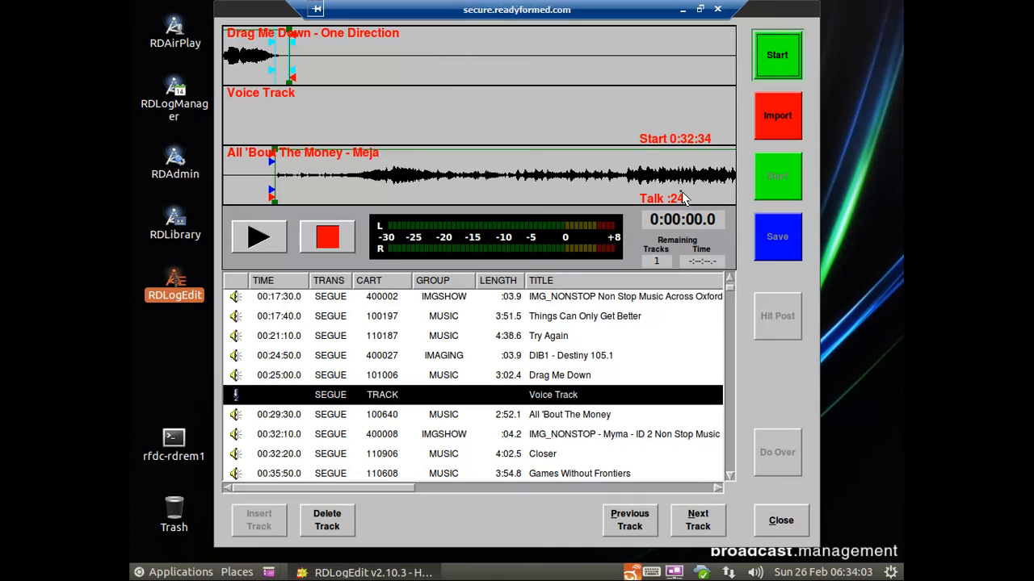
mouse_move(279, 229)
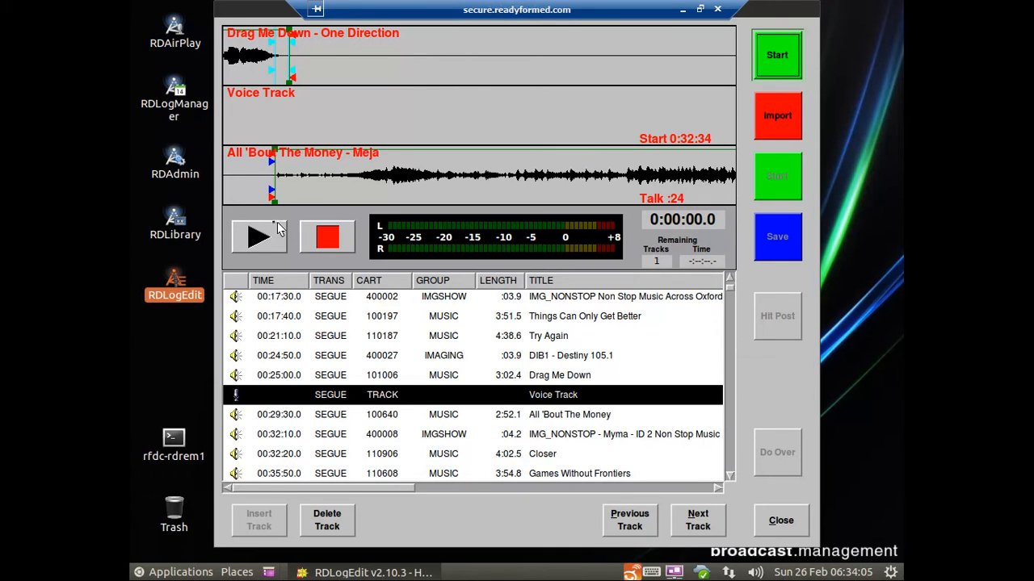
left_click(259, 236)
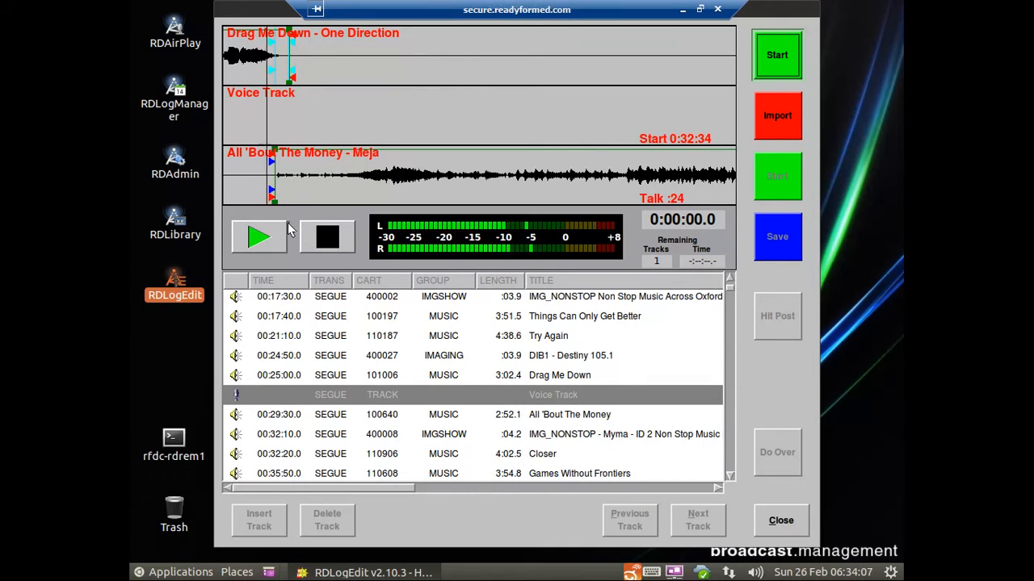
left_click(258, 237)
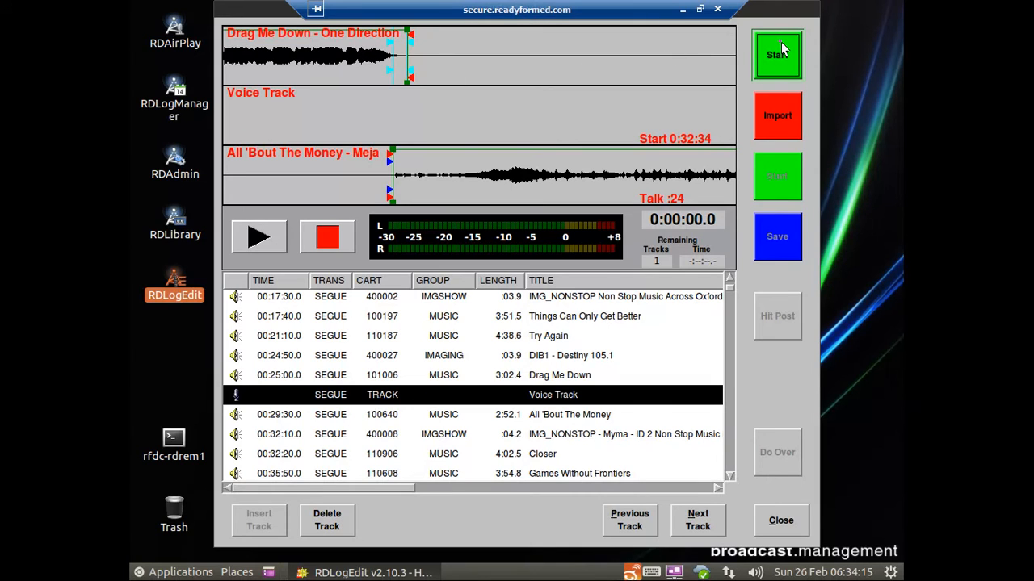
mouse_move(798, 179)
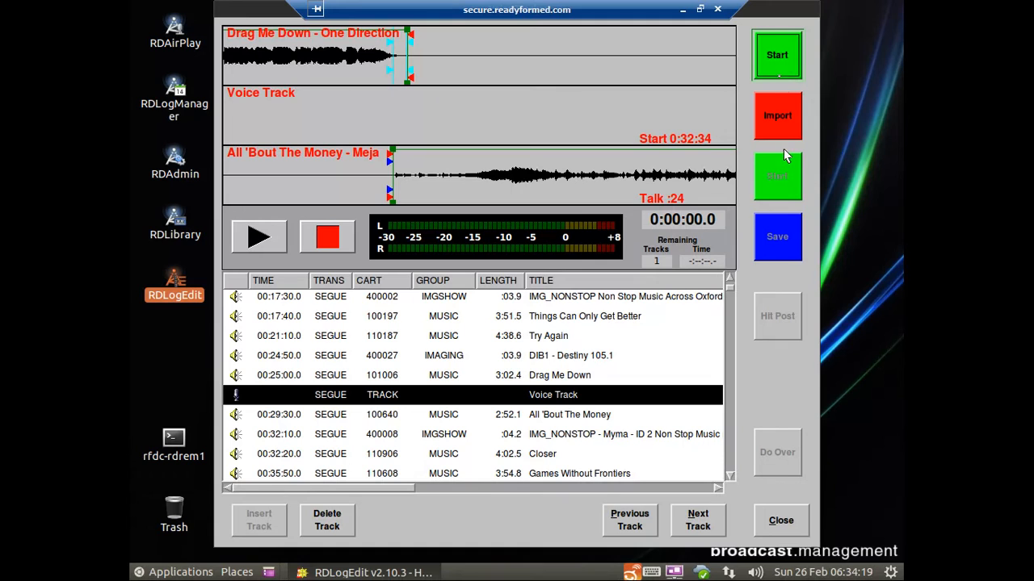
Step: Record a 36.1-second voice over Drag Me Down into All 'Bout The Money and save it
left_click(777, 116)
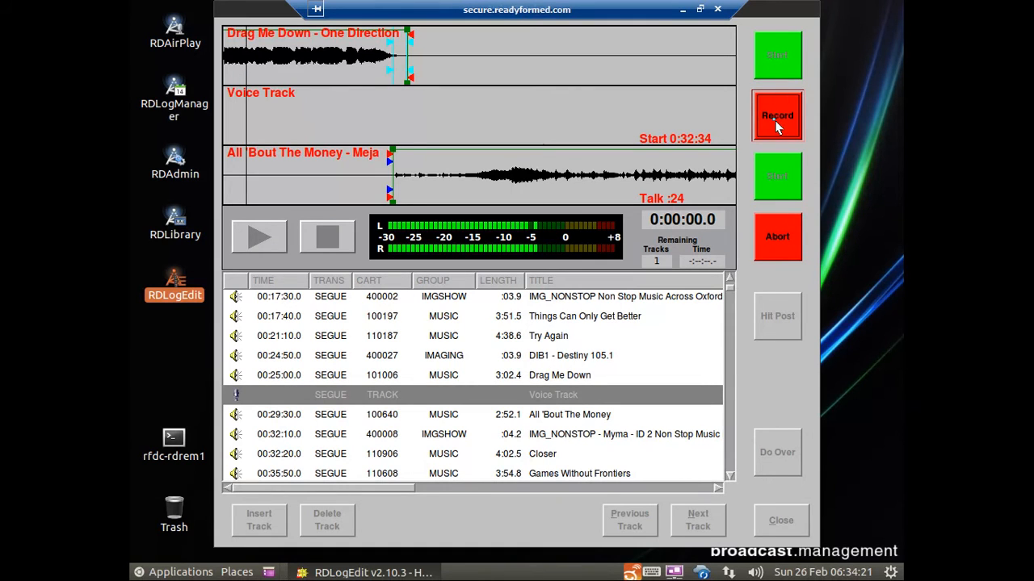
left_click(777, 115)
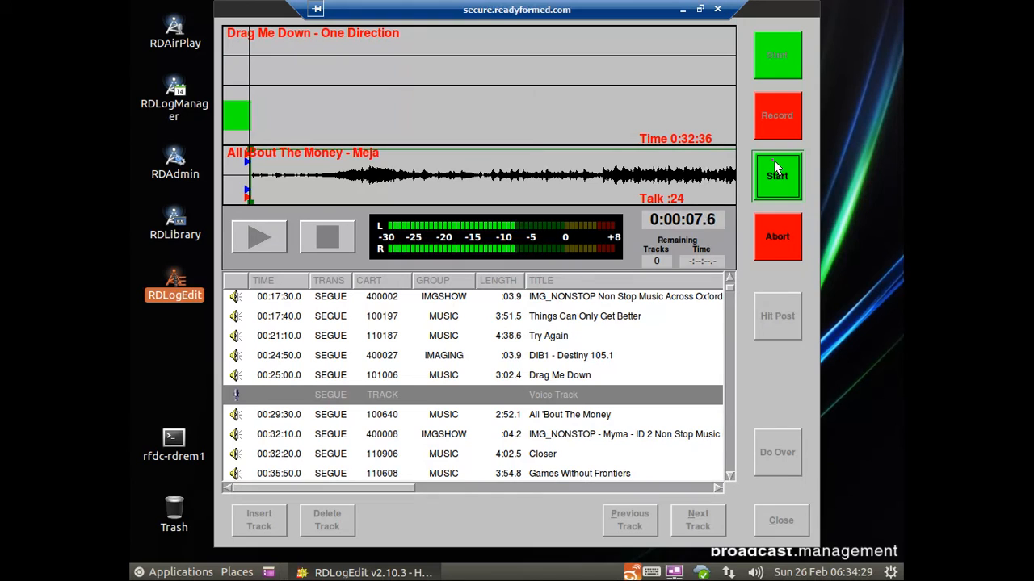
left_click(777, 177)
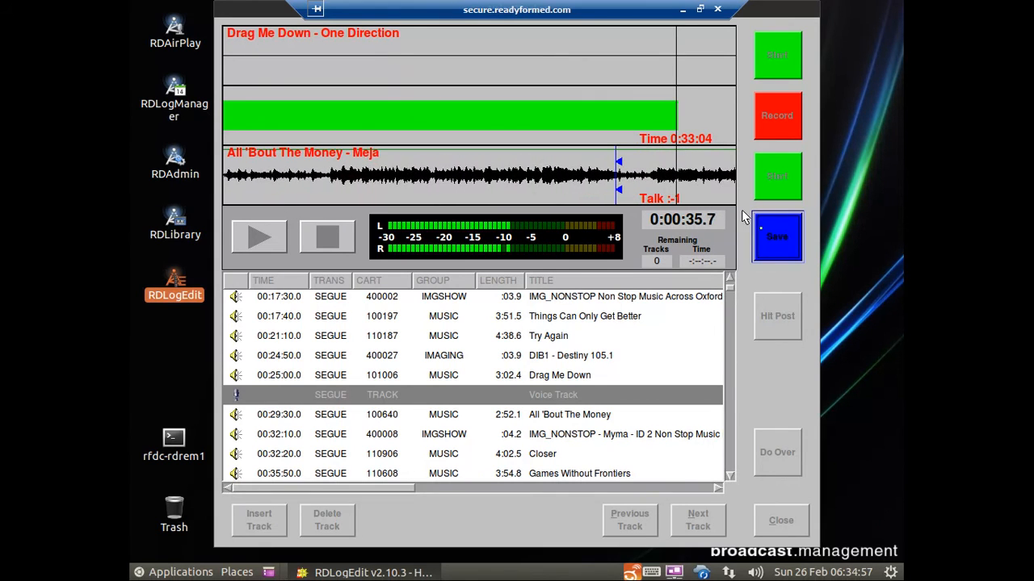
left_click(777, 237)
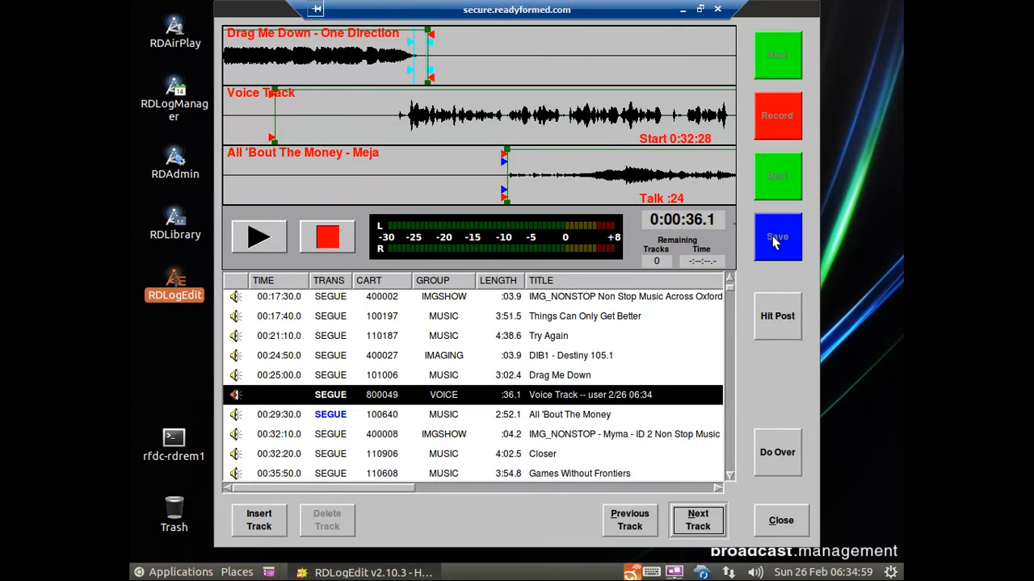
Step: Review the new transition, start All 'Bout The Money earlier, and advance to the Closer transition
left_click(258, 237)
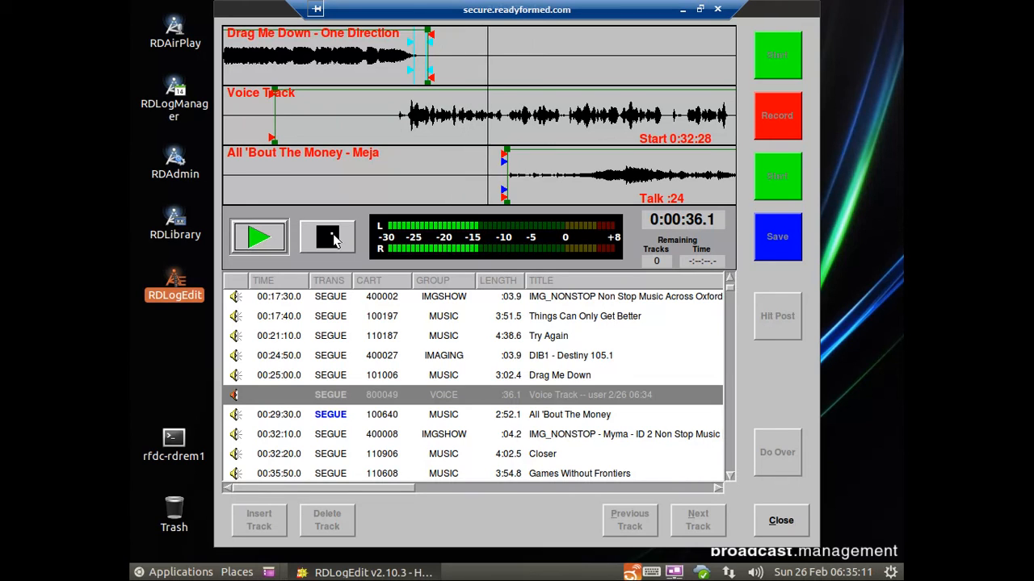
left_click(327, 236)
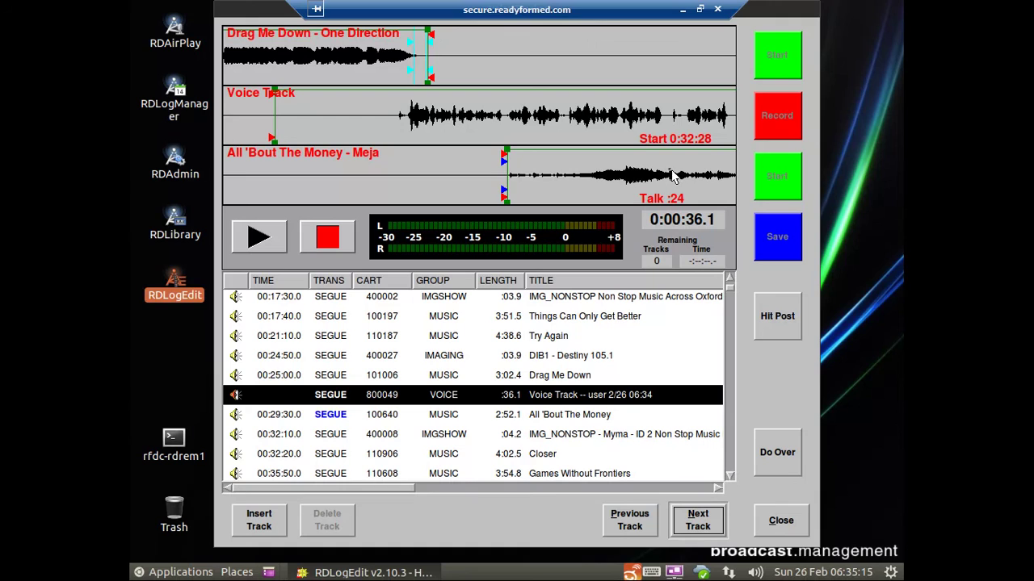
left_click_drag(505, 166, 465, 166)
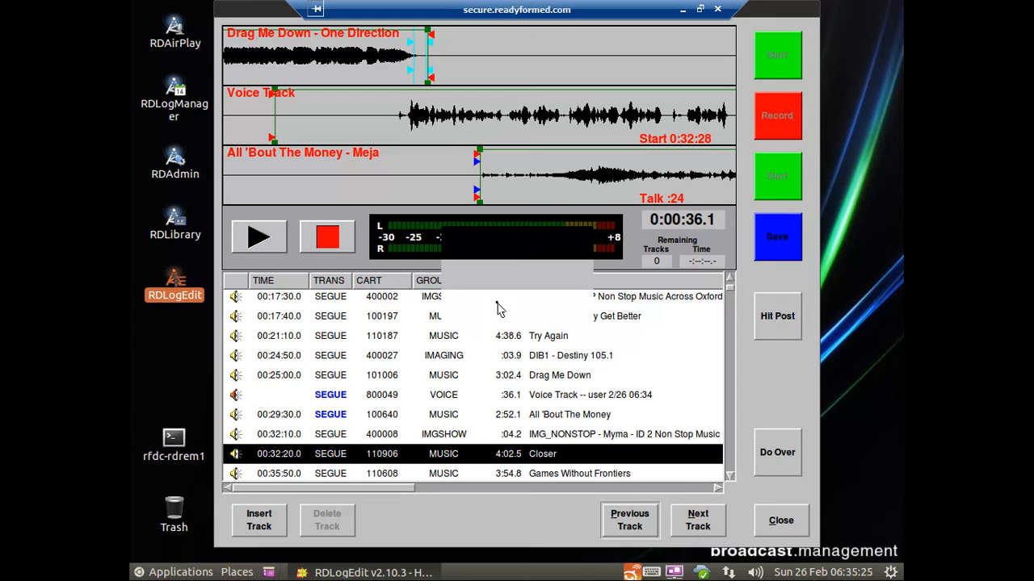
left_click(697, 520)
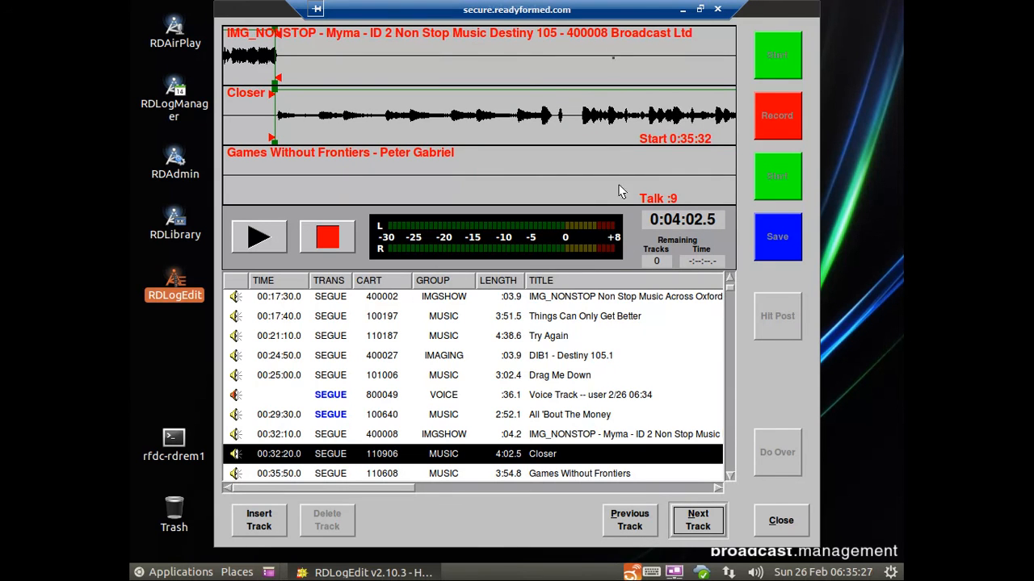